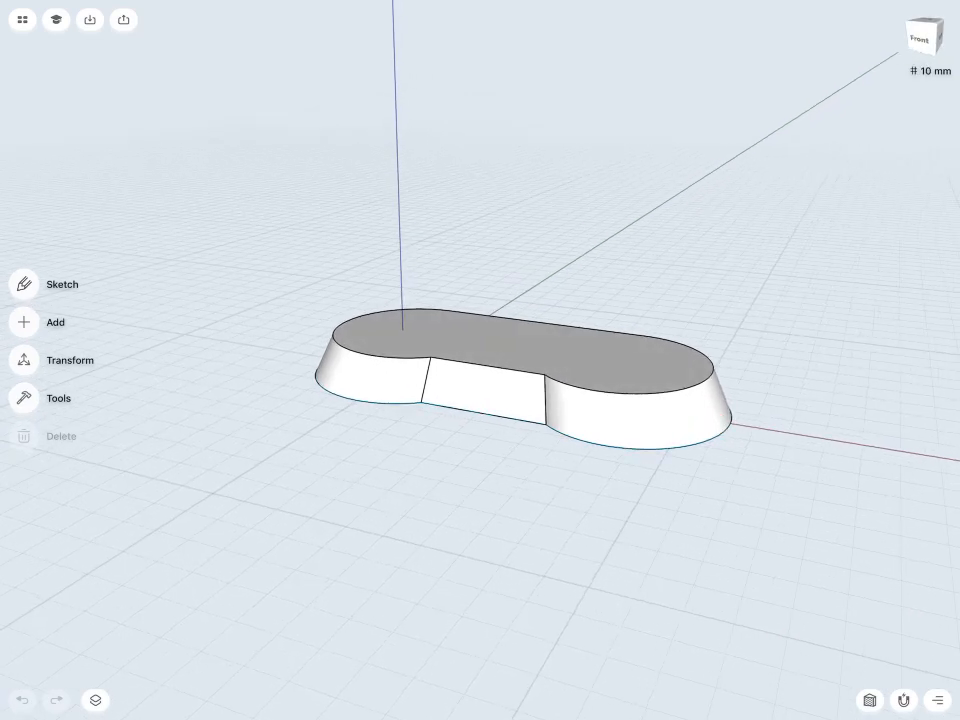
Step: Switch to the front view and undo the extrusion back to the flat controller sketch
click(923, 38)
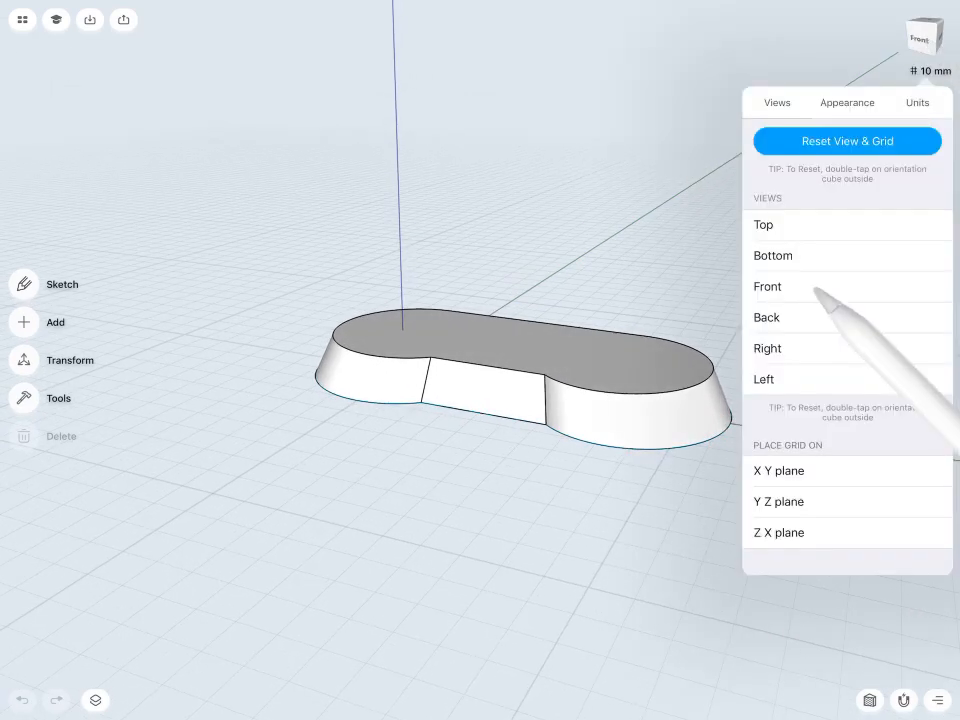
click(767, 286)
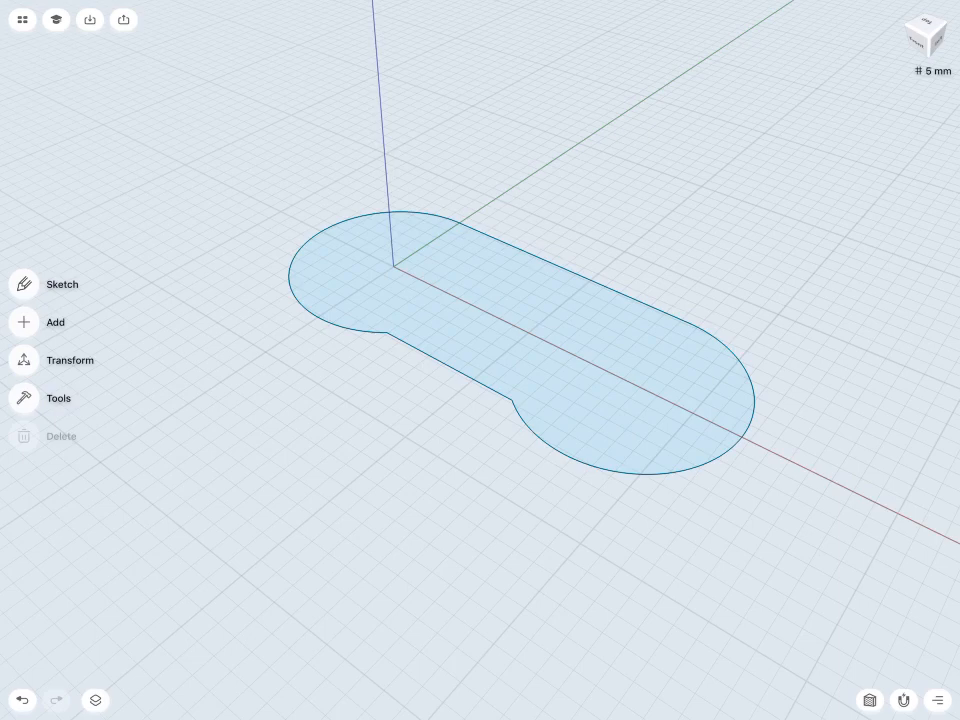
Step: Start Extrude and select the controller-shaped sketch face as the profile
click(522, 356)
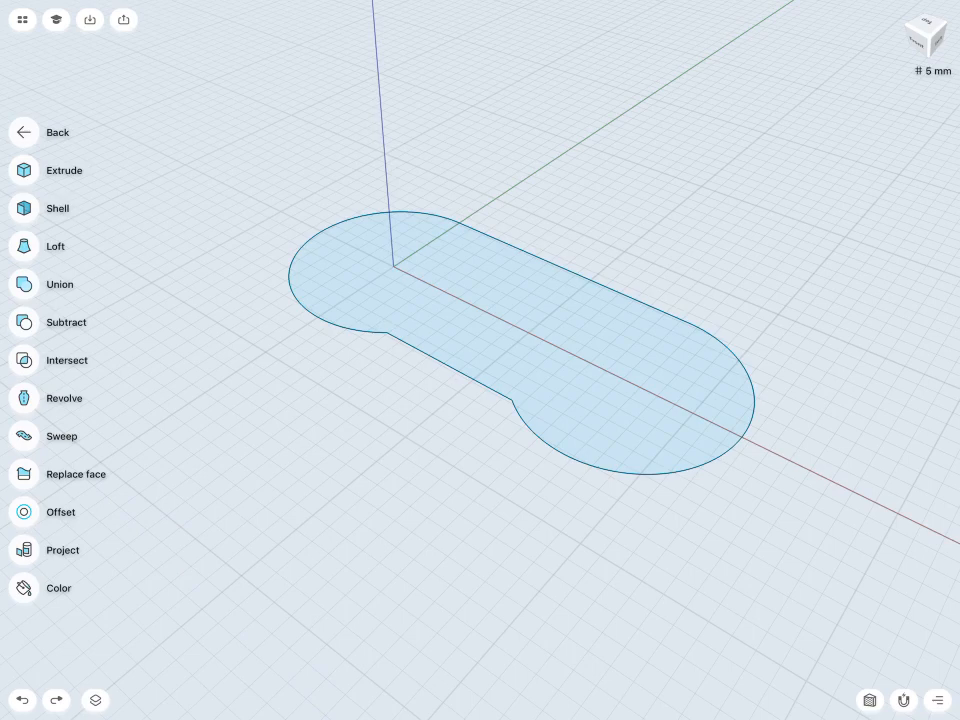
click(24, 170)
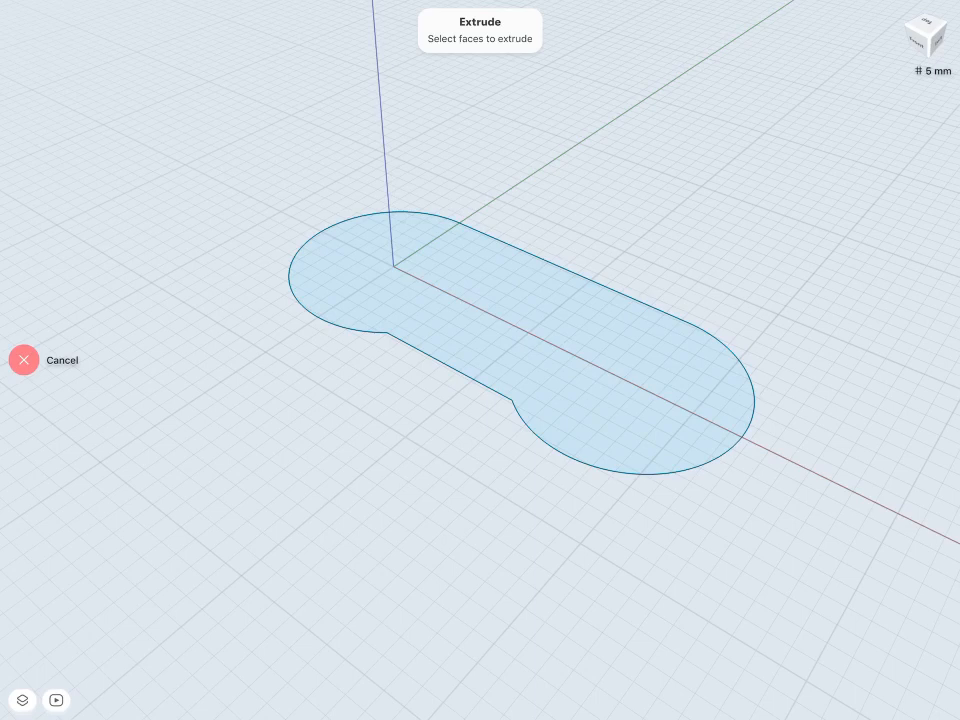
click(520, 330)
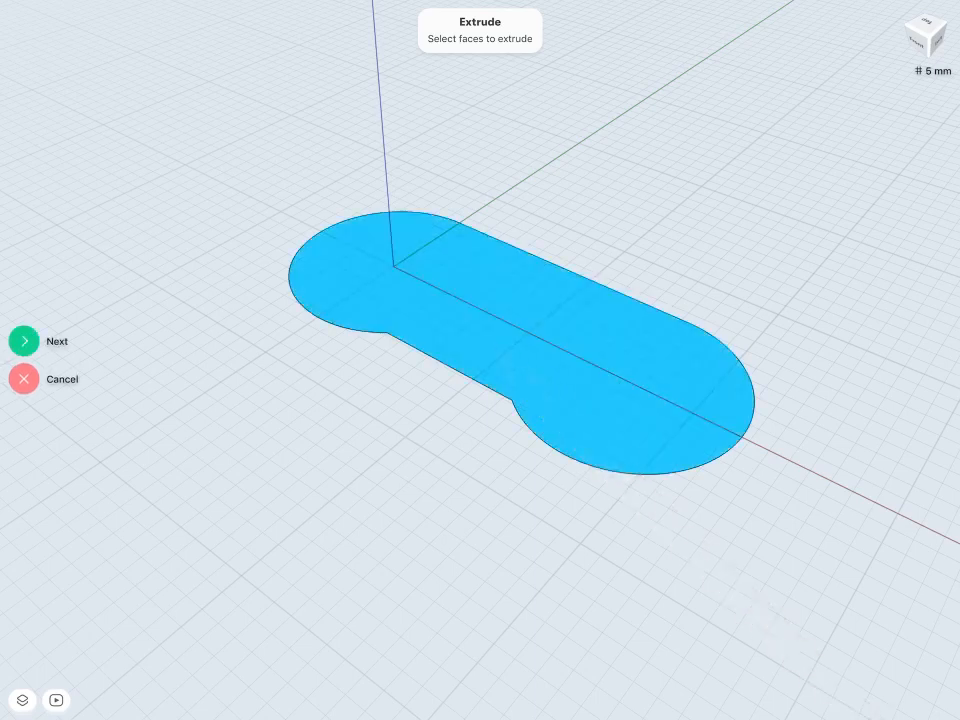
Step: Set the extrusion length to 15 and the draft angle to 5°
click(23, 340)
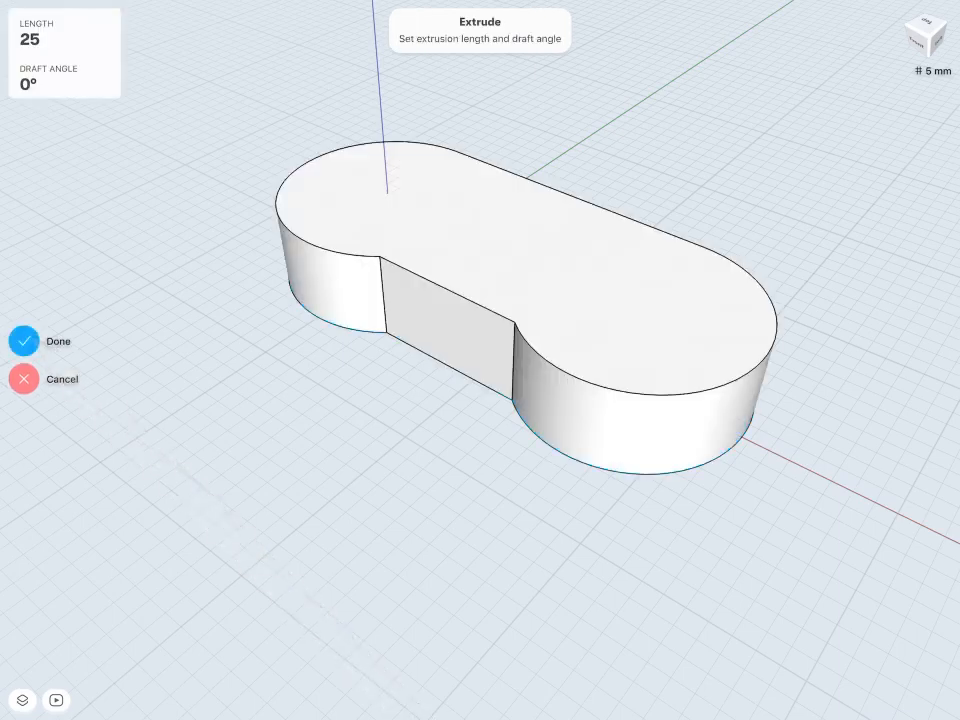
click(38, 38)
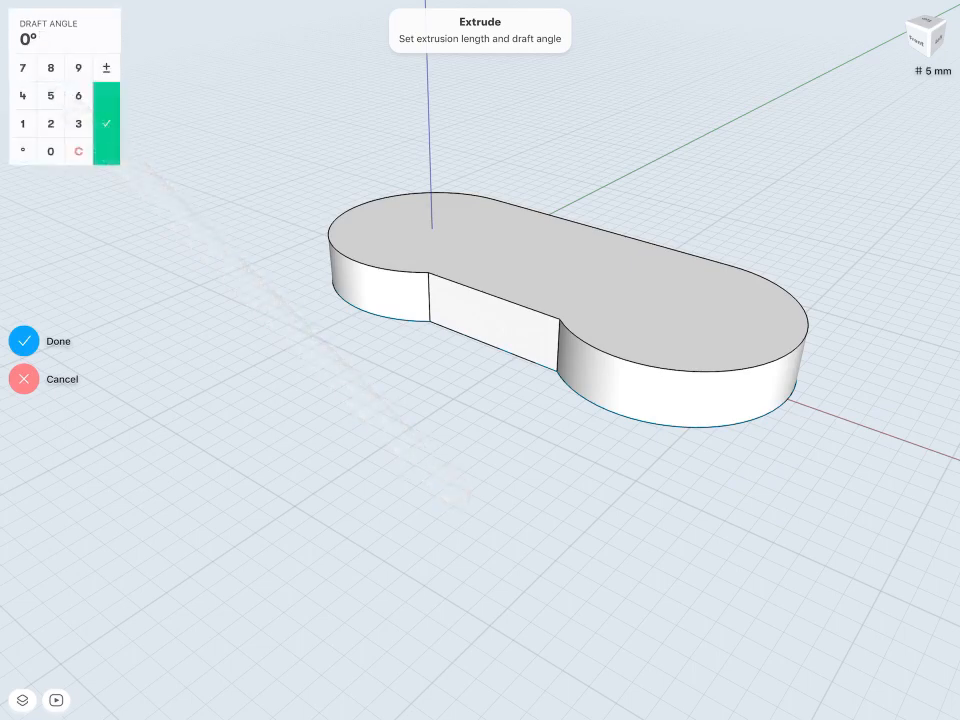
click(50, 95)
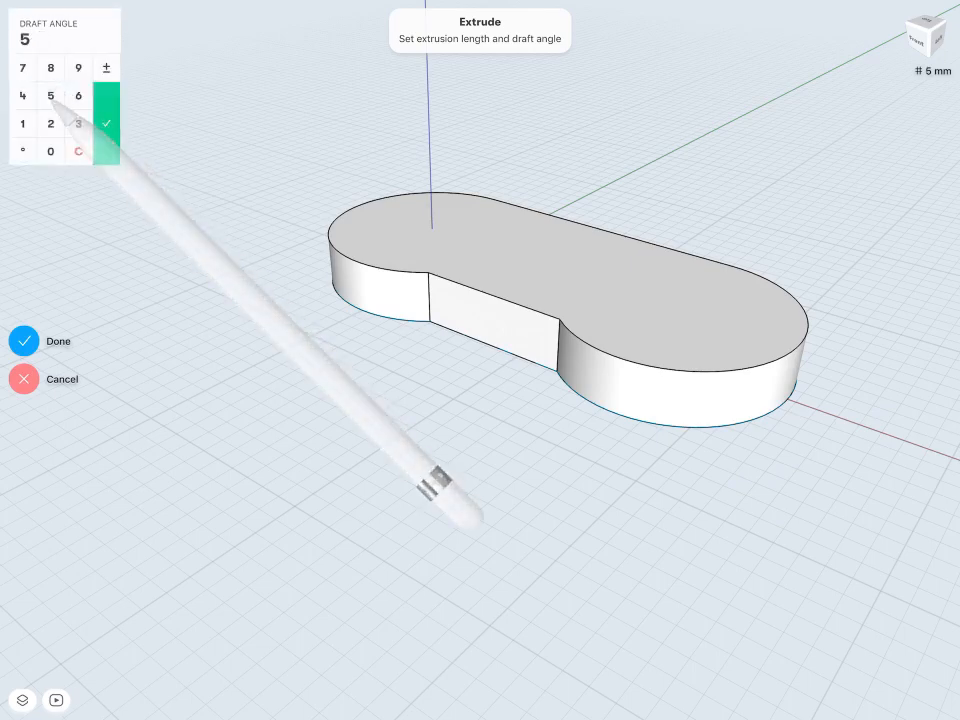
click(107, 123)
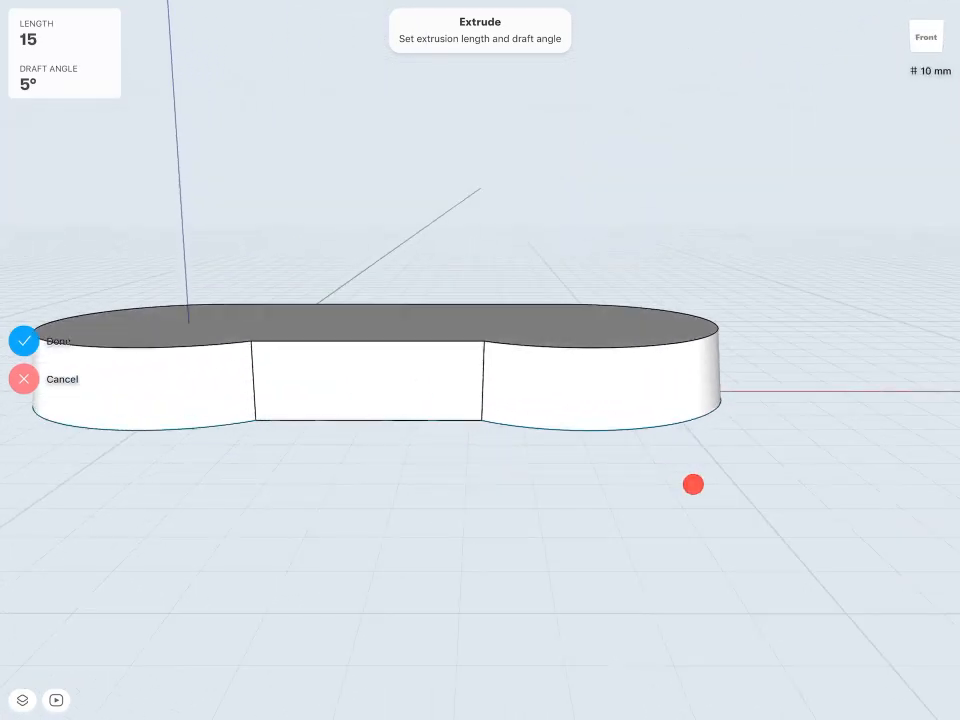
Step: View the model from the front and raise the draft angle to 15°
click(926, 33)
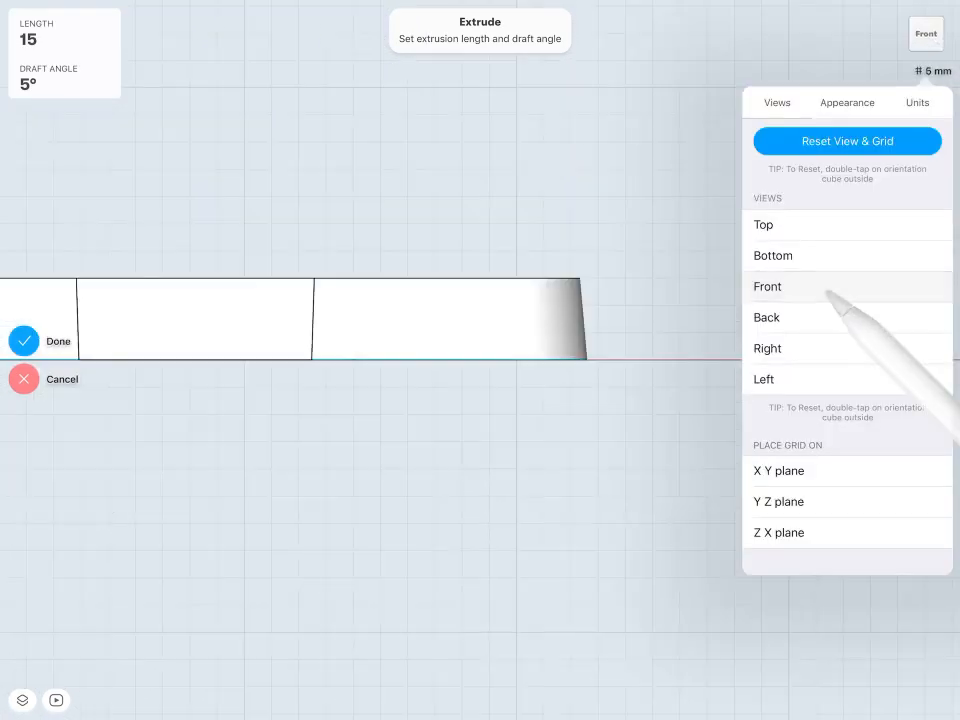
click(767, 286)
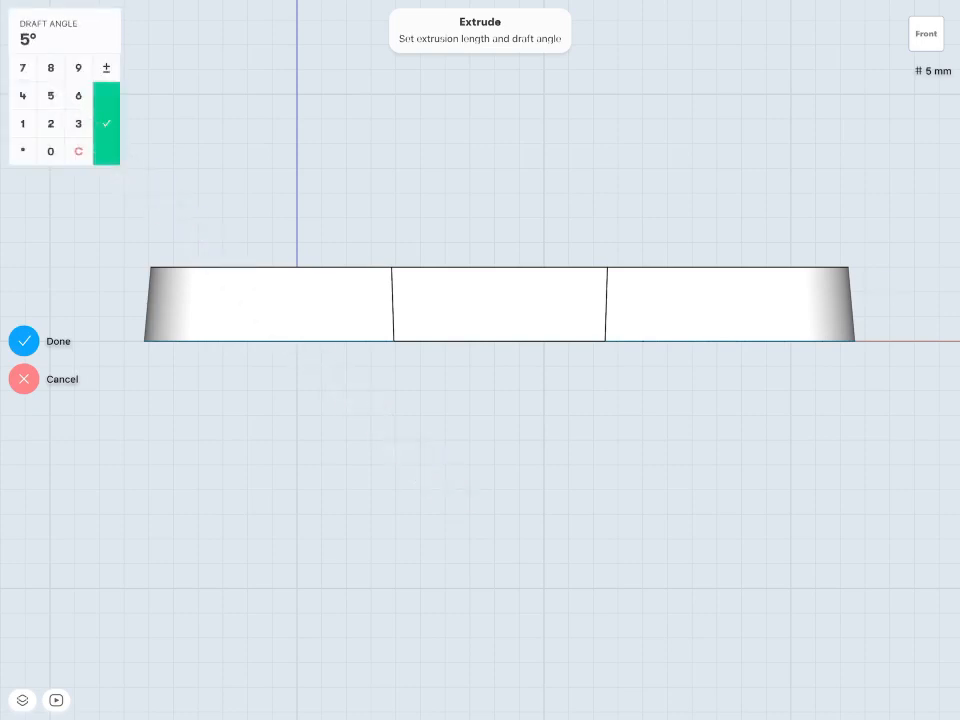
click(18, 126)
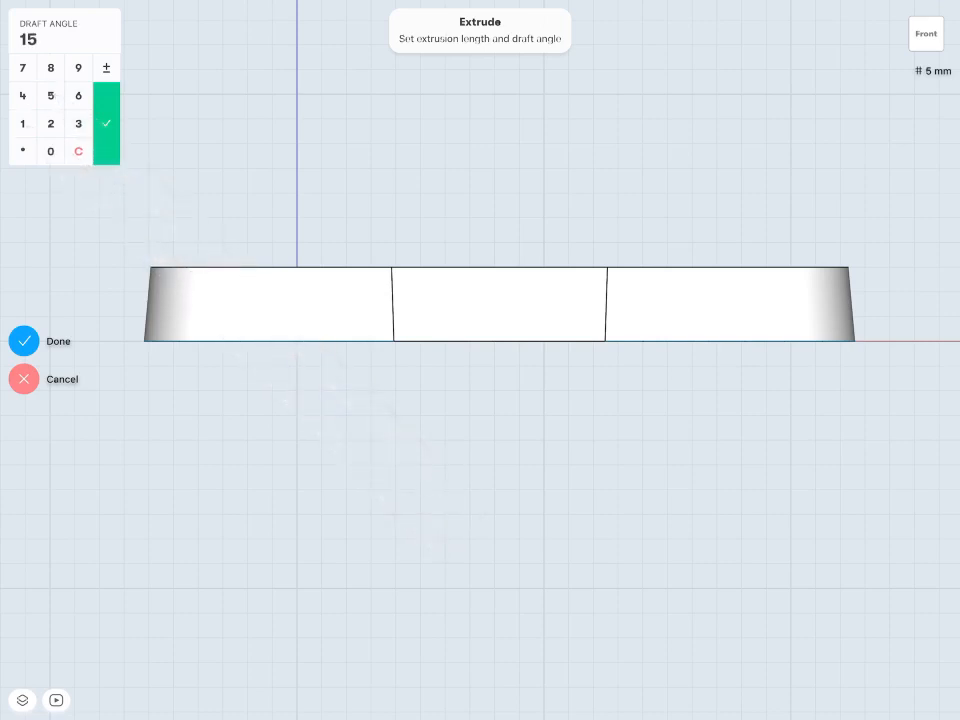
click(106, 123)
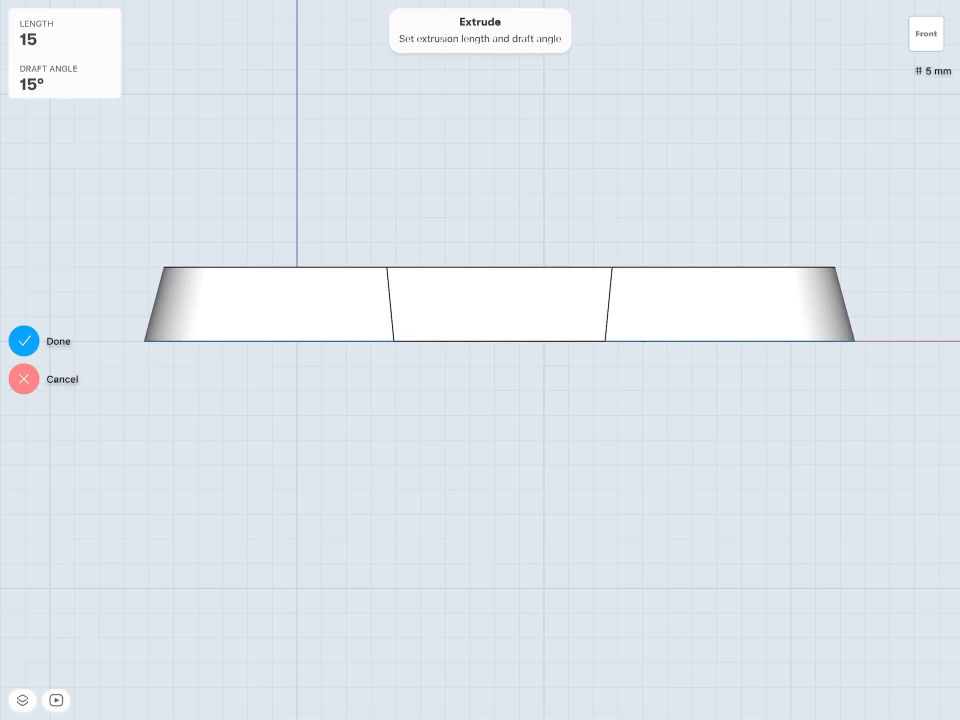
Step: Commit the 15 mm, 15° draft extrusion and orbit to inspect the tapered solid
click(23, 341)
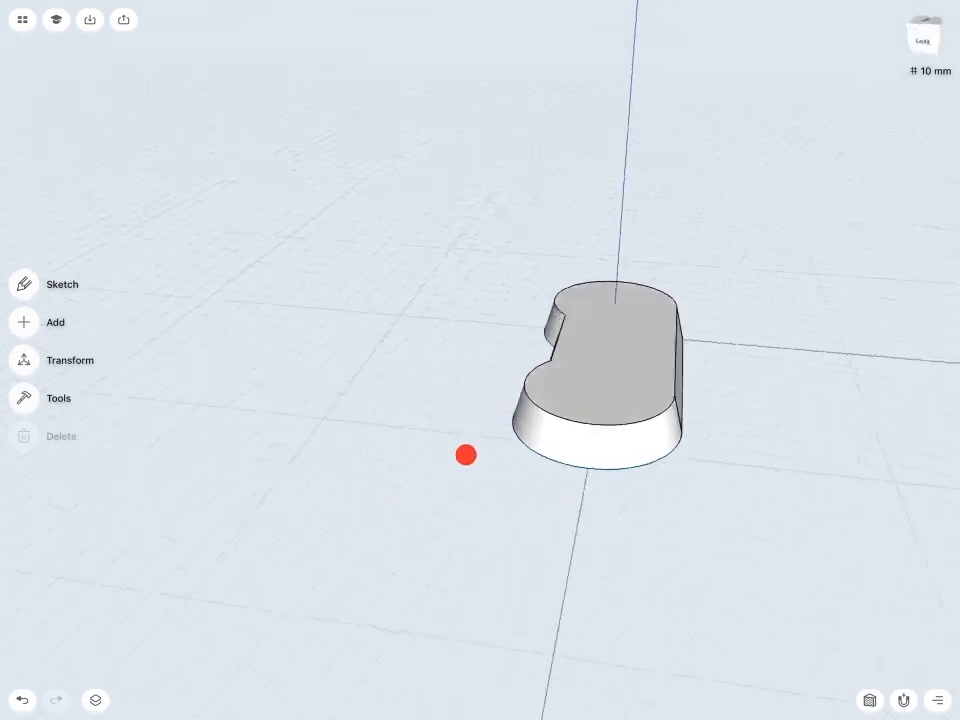
drag(463, 455, 683, 482)
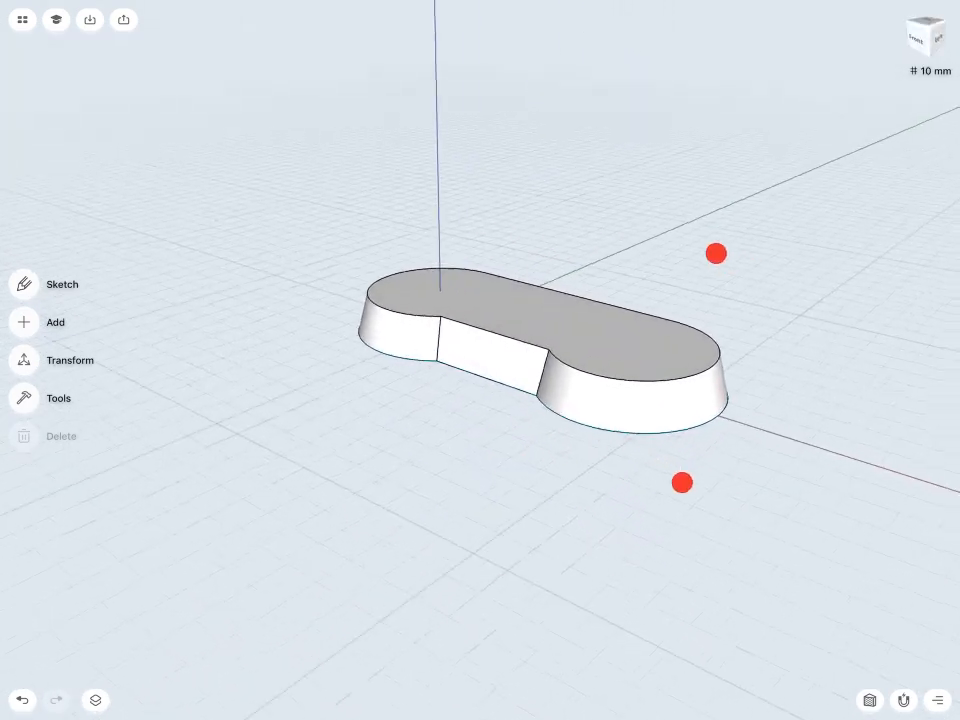